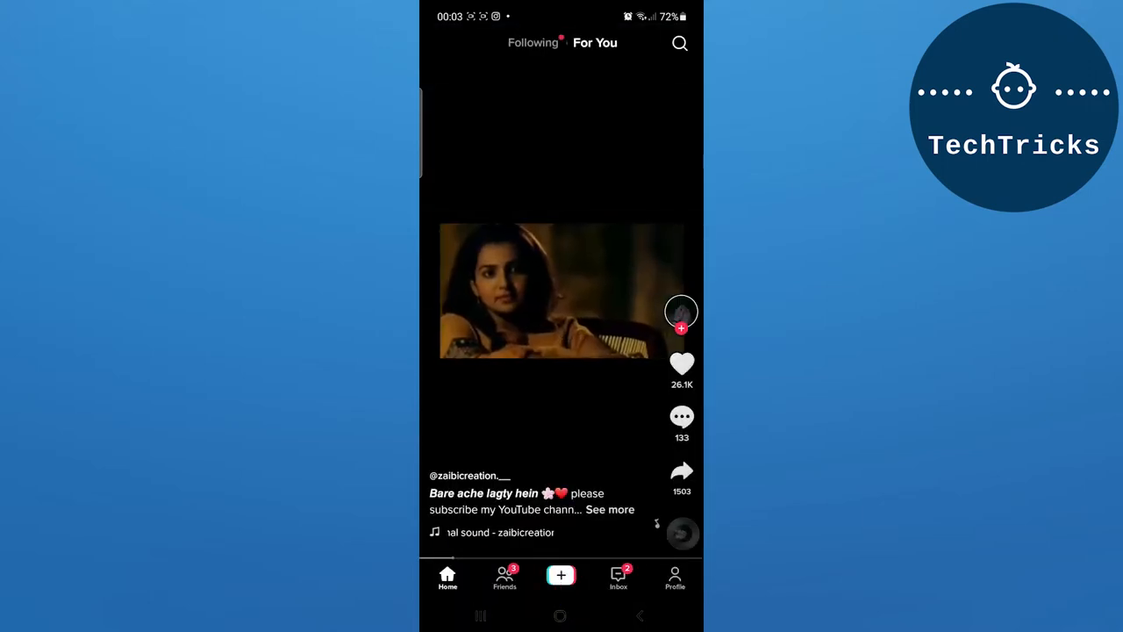
Step: Open the TikTok camera from the For You feed and begin recording a new clip
left_click(560, 575)
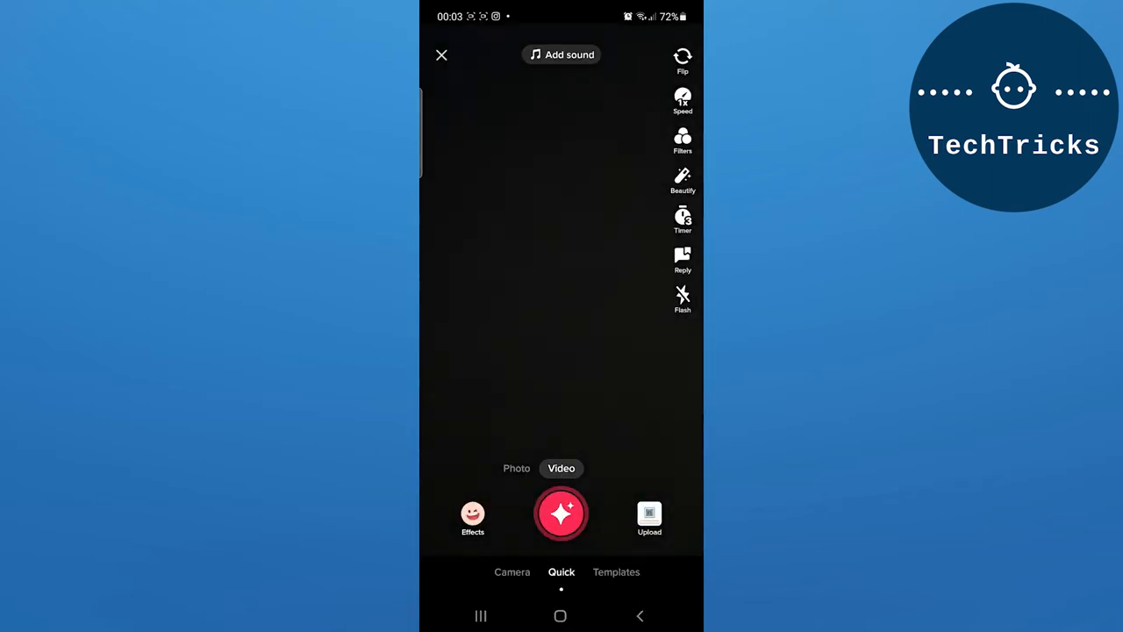
left_click(561, 513)
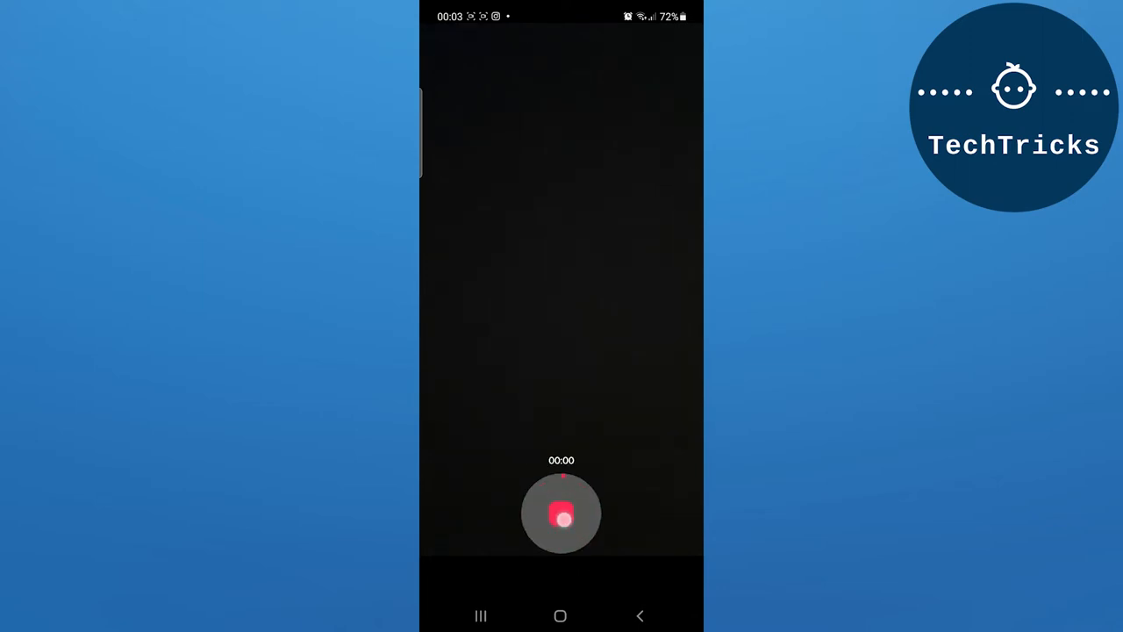
Step: Stop the recording to reach the editor and bring up the sticker gallery
left_click(561, 513)
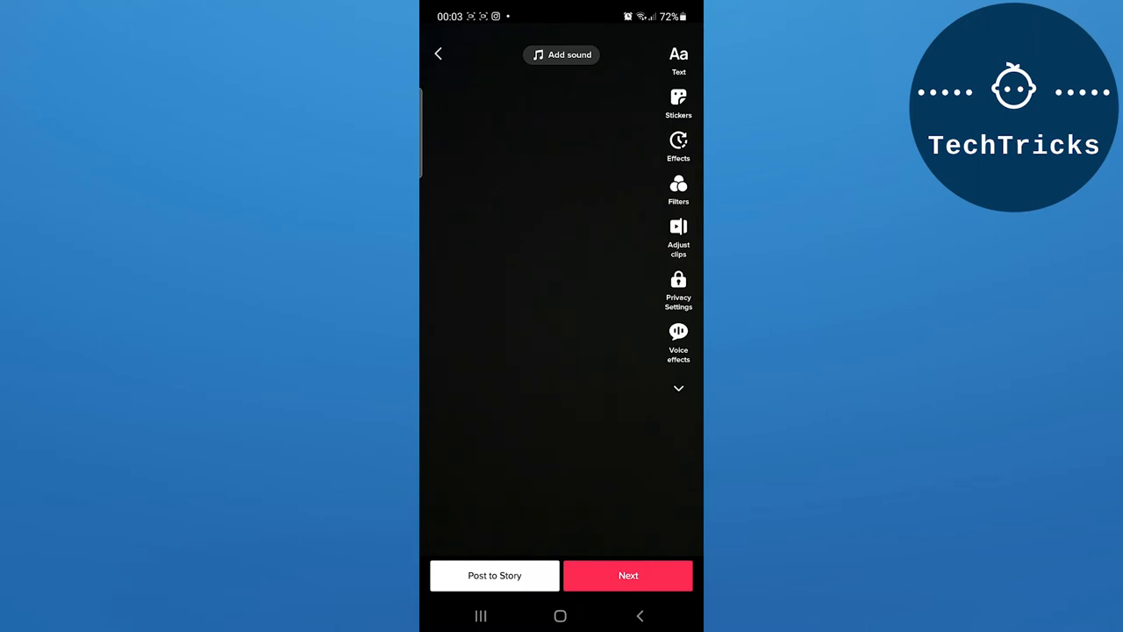
left_click(678, 98)
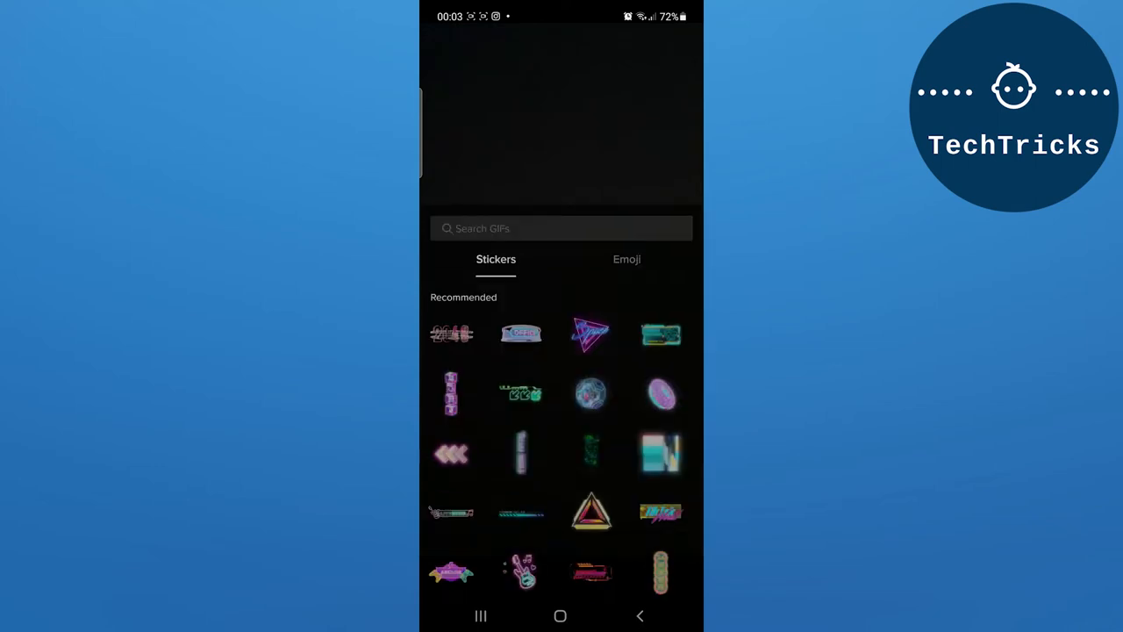
Step: Search GIF stickers for 'donation' and add the gold coins sticker to the clip
left_click(562, 228)
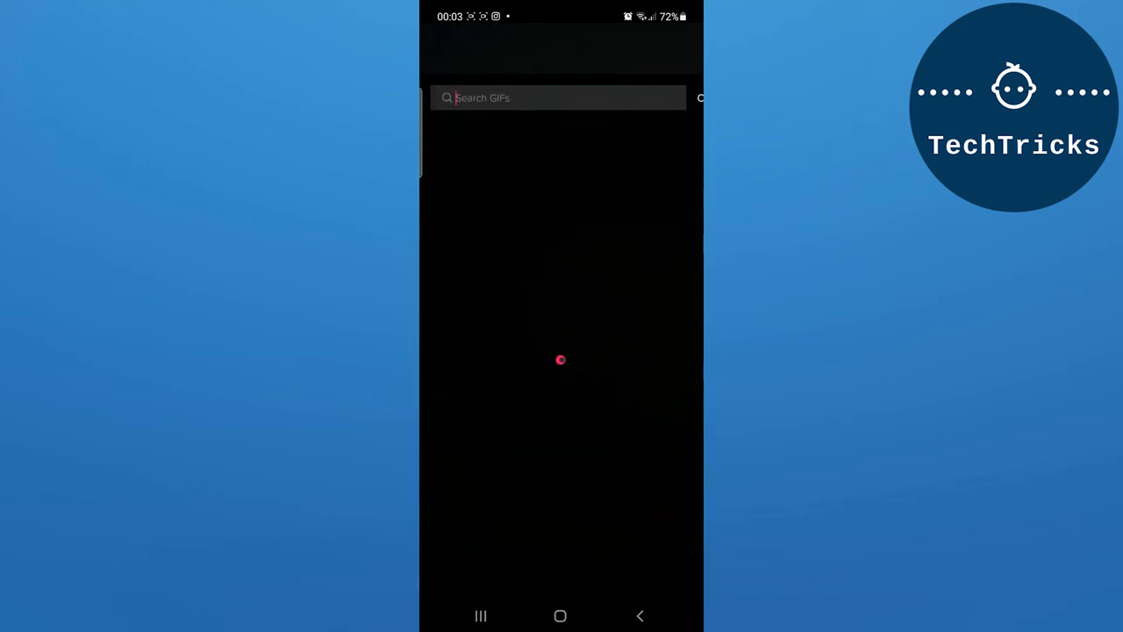
type("donation")
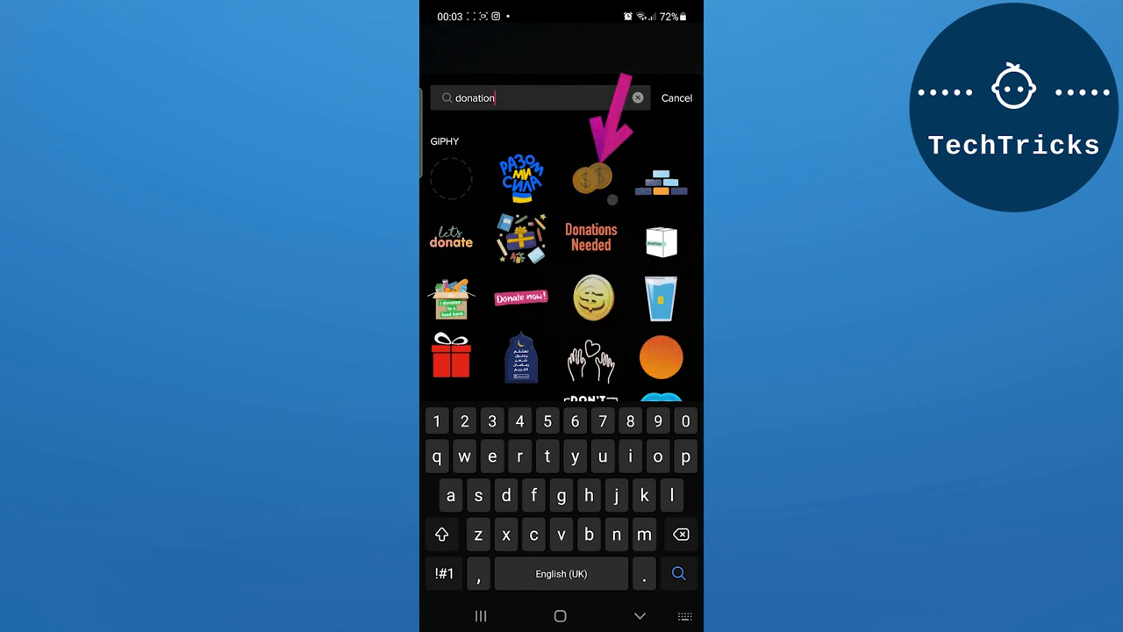
left_click(591, 174)
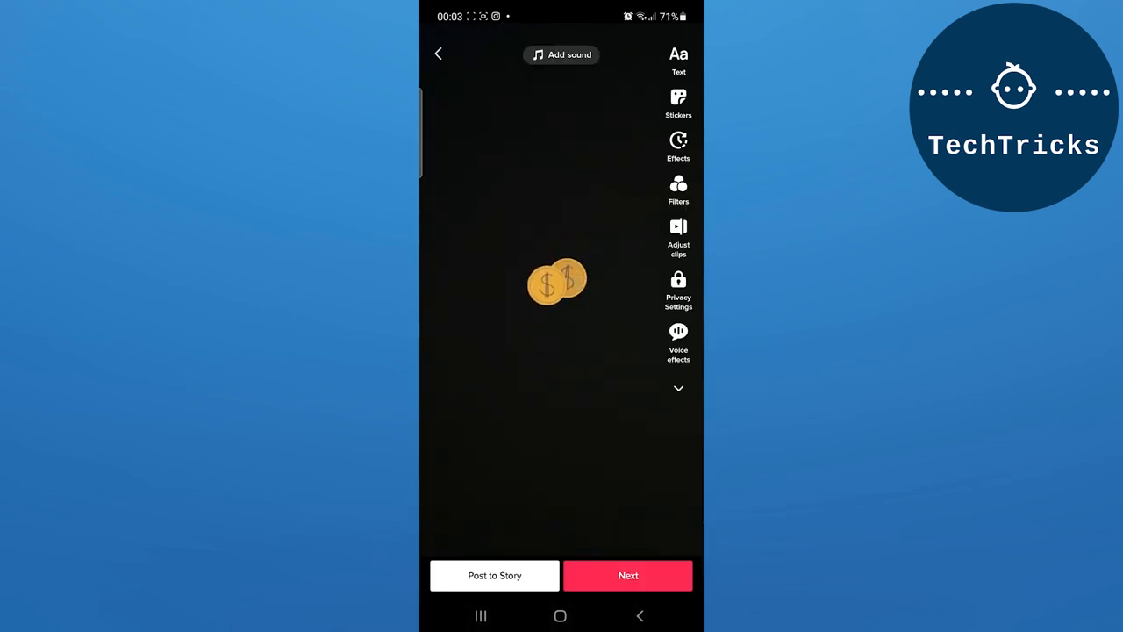
left_click(555, 282)
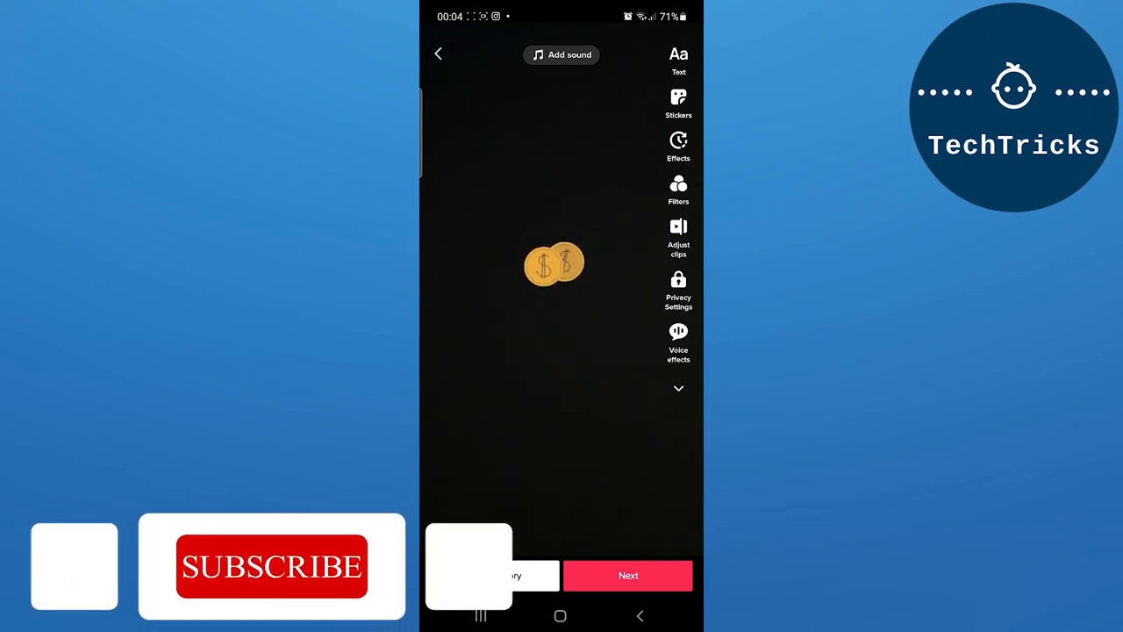
left_click(272, 566)
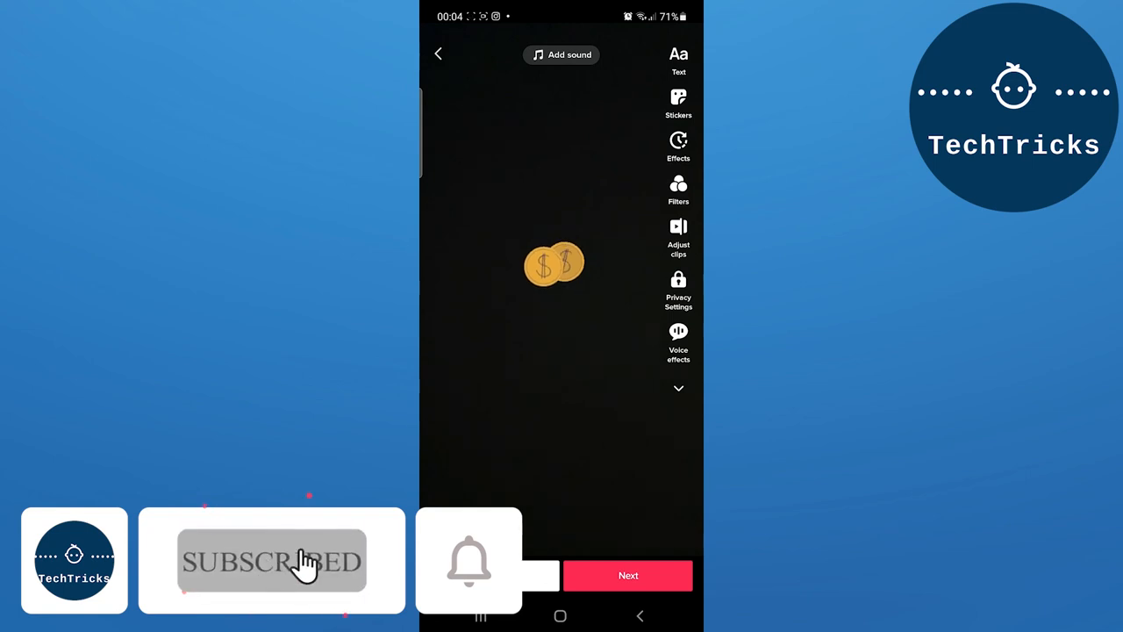
left_click(469, 562)
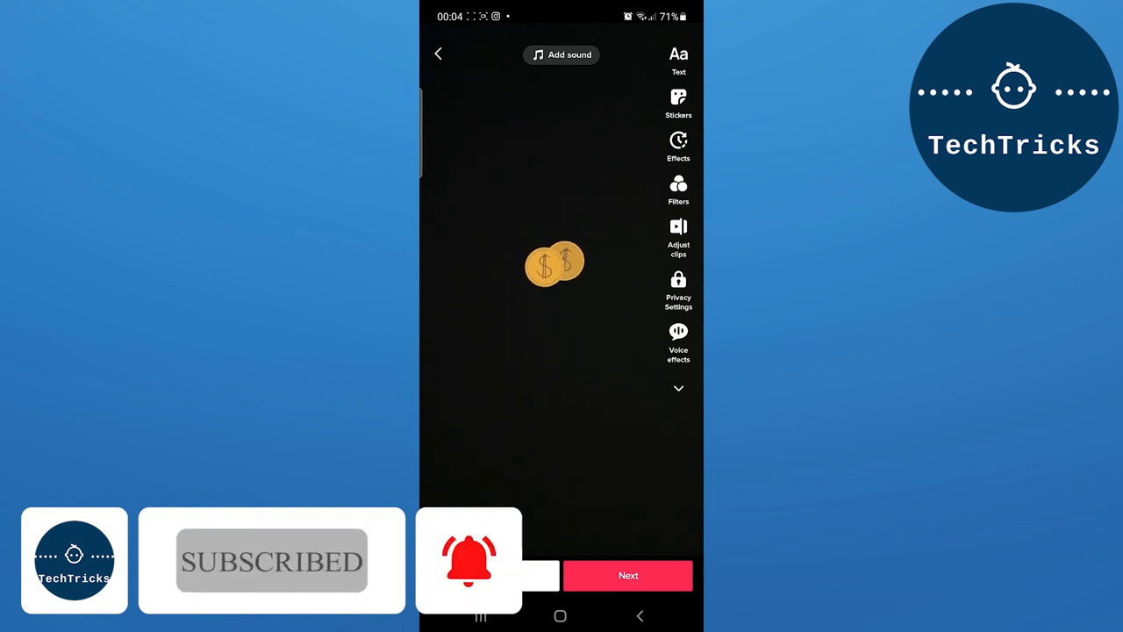